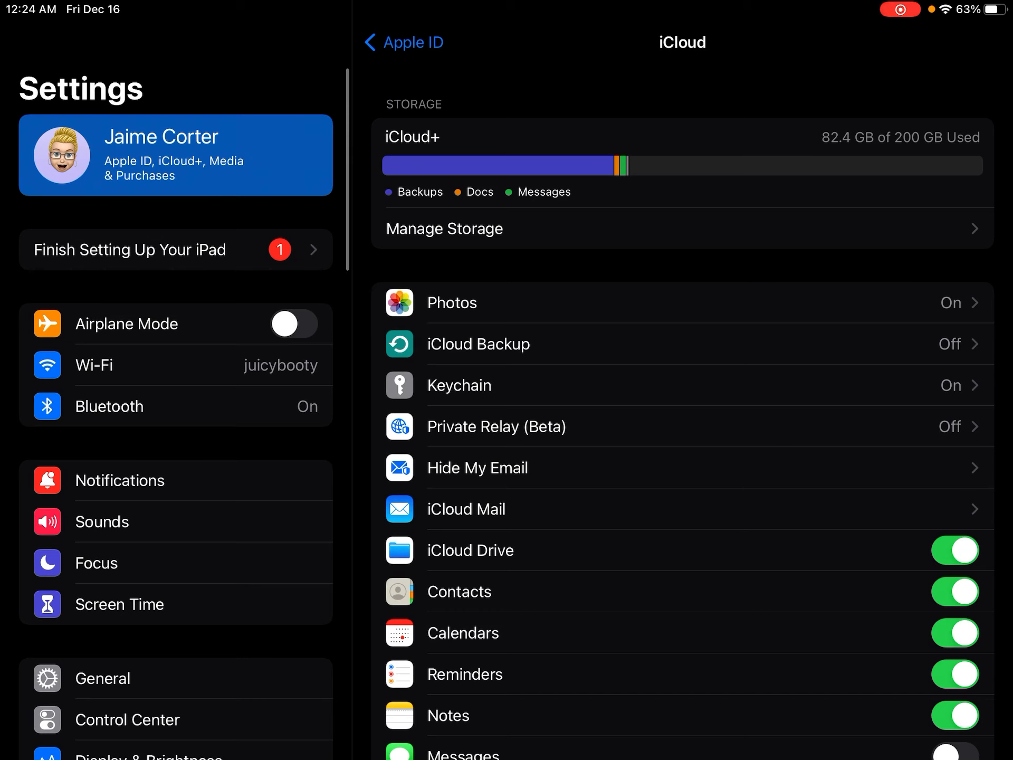
- Check iPad Storage under General, showing 18.5 GB of 128 GB used
left_click(102, 559)
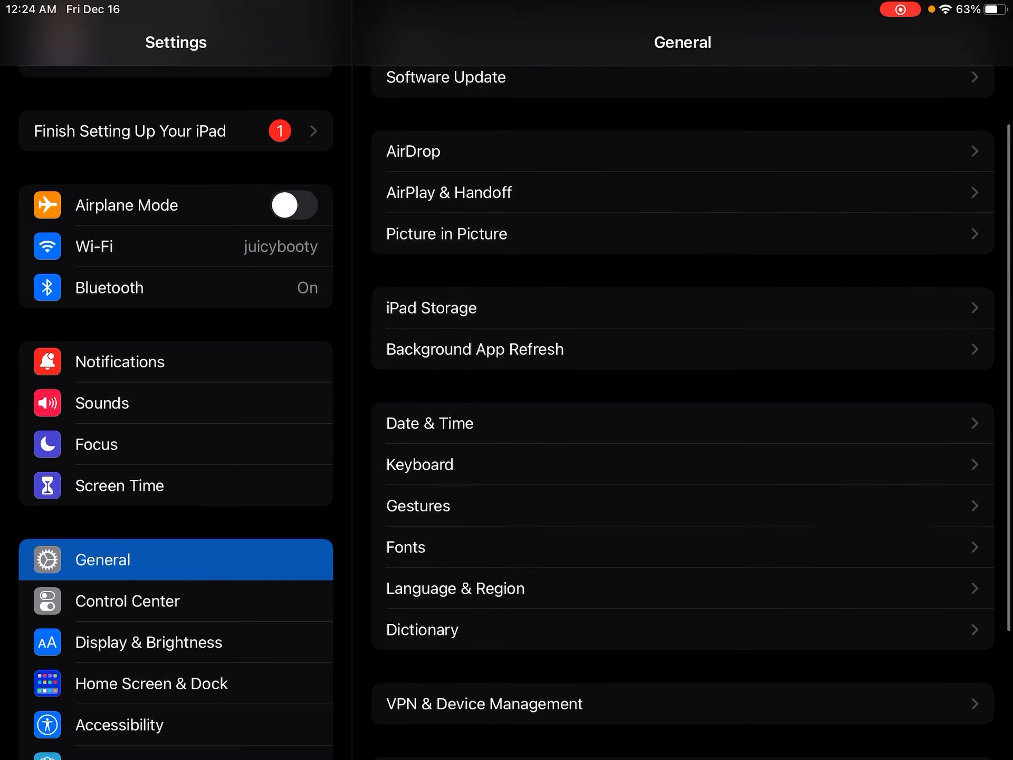
scroll("down", 3)
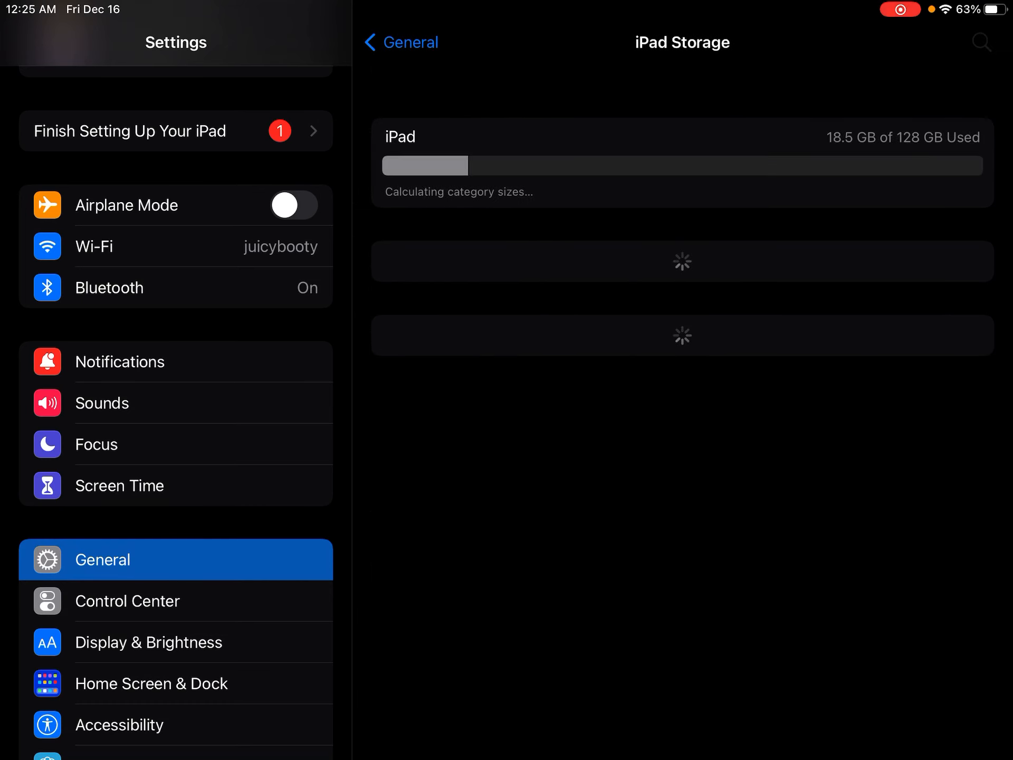
left_click(400, 42)
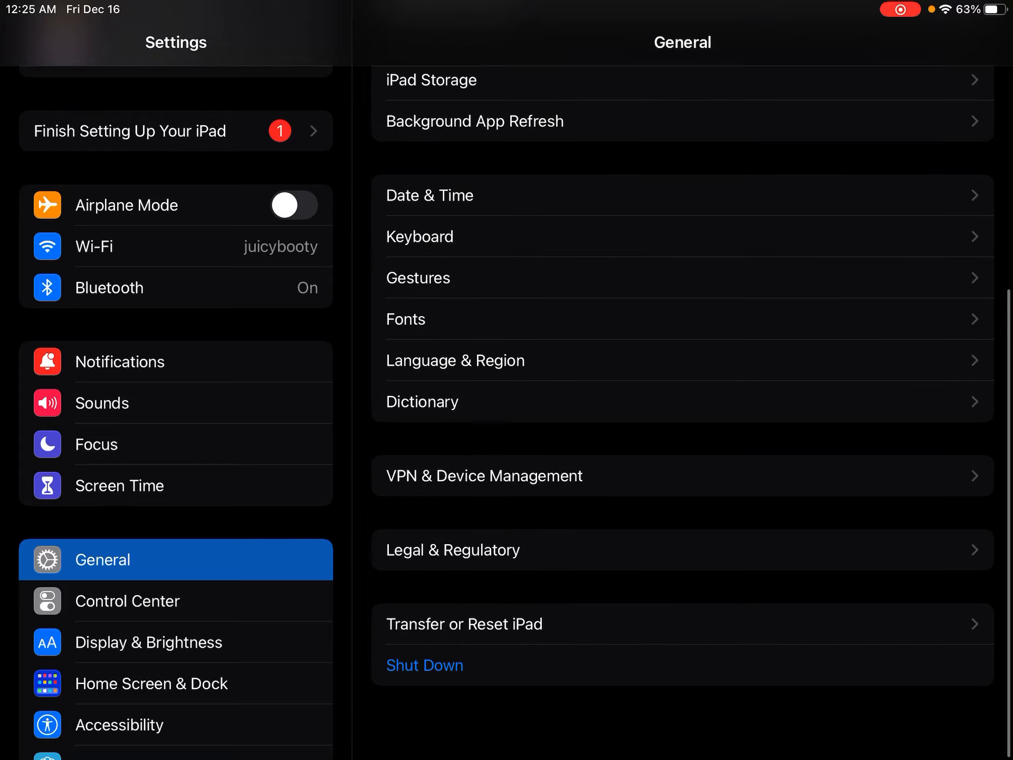
scroll("down", 3)
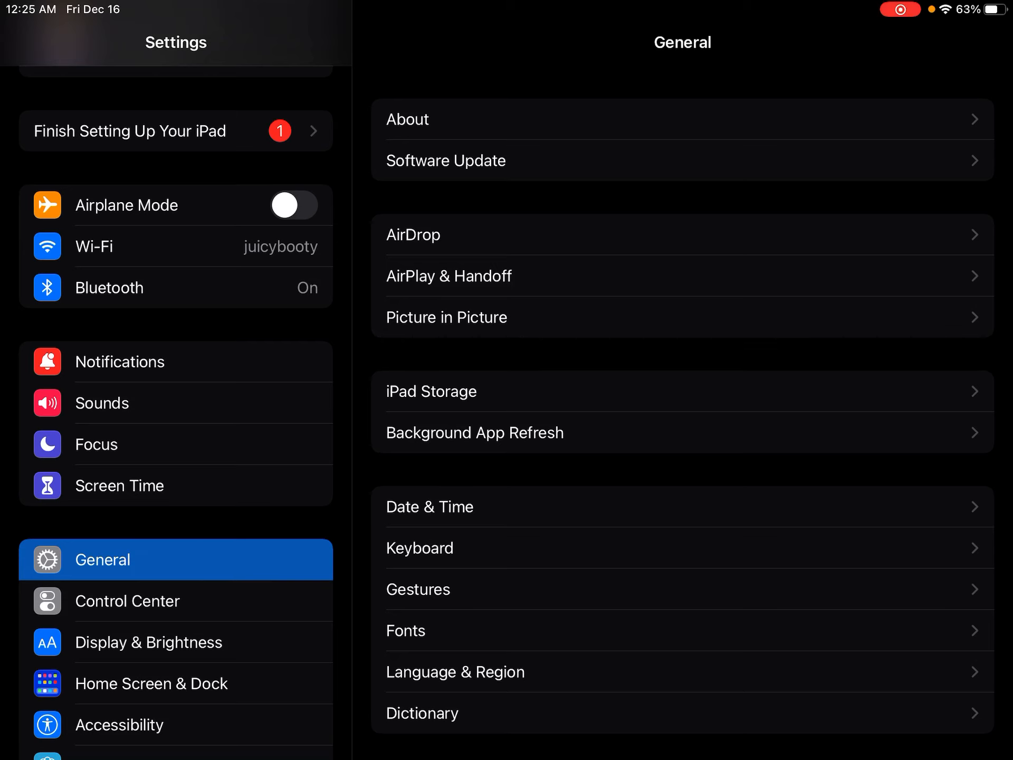
- Set Auto-Lock under Display & Brightness to Never
scroll("down", 3)
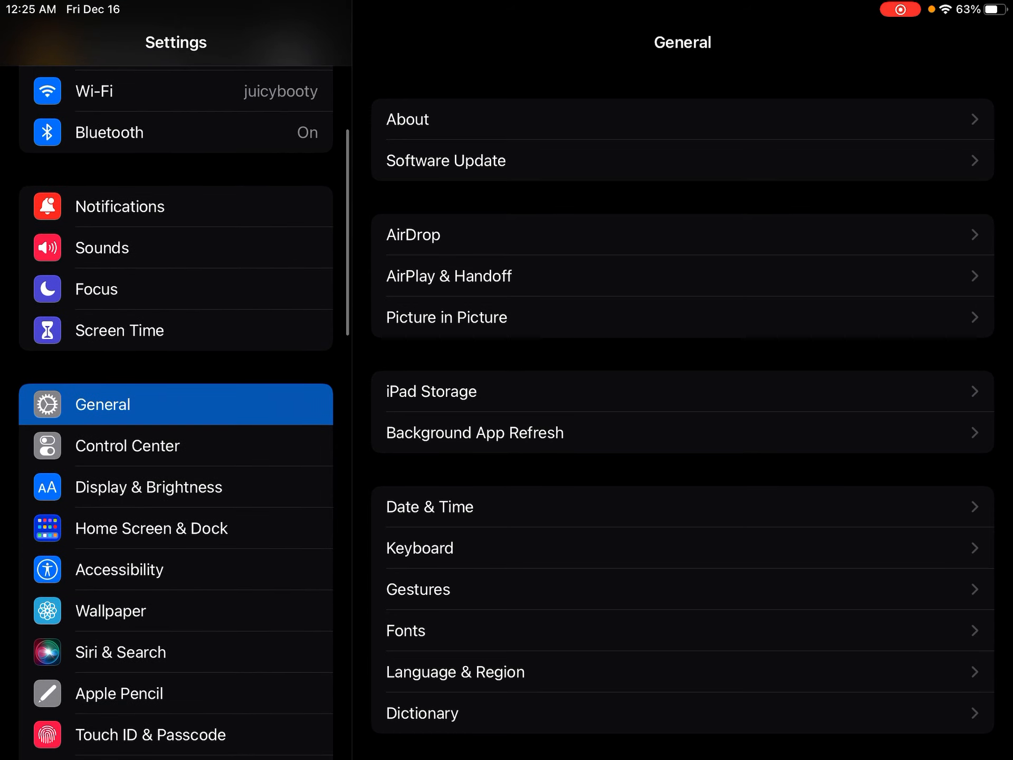
left_click(147, 486)
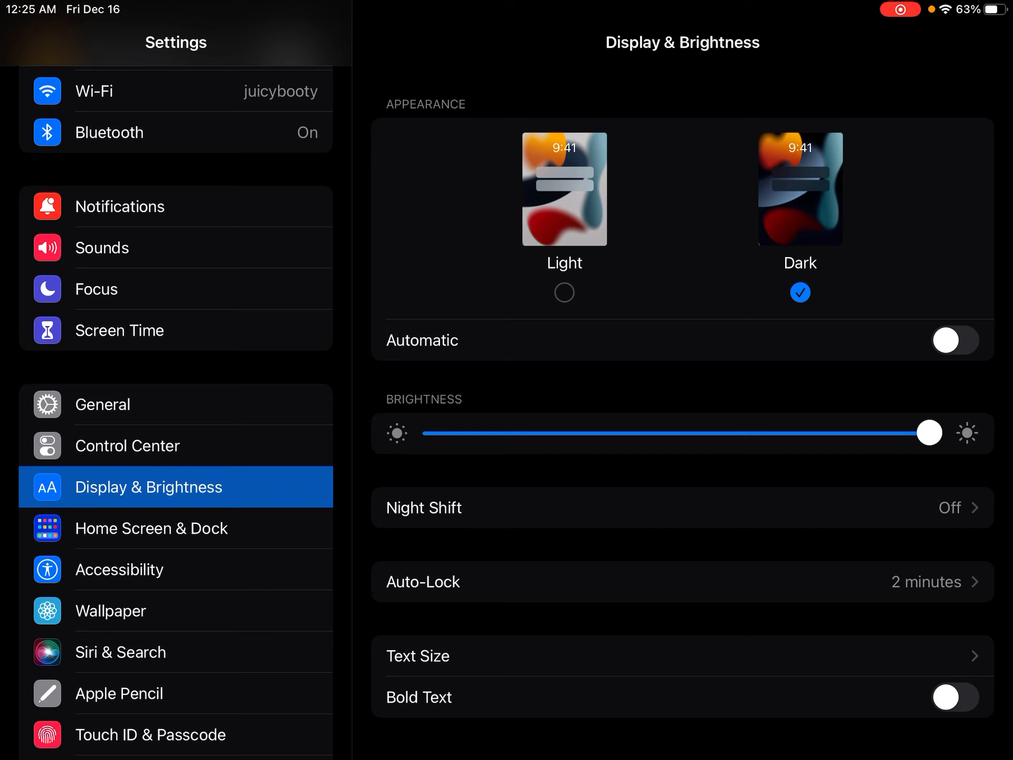
left_click(681, 582)
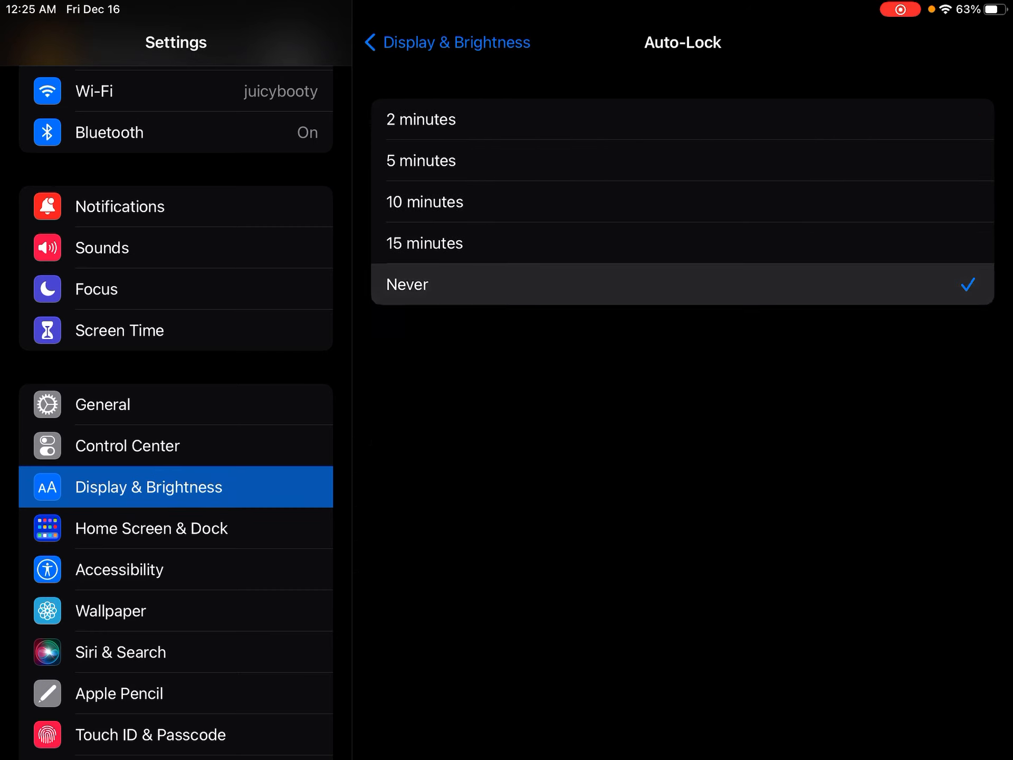